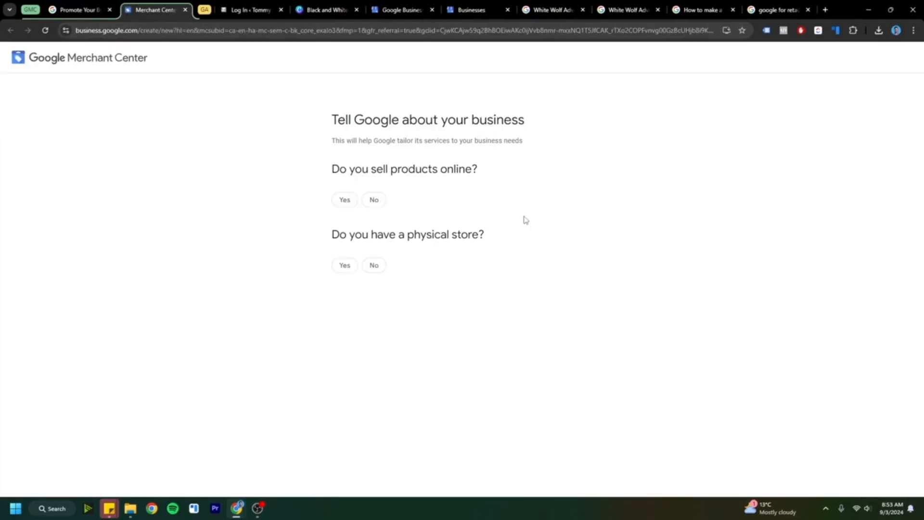
mouse_move(387, 213)
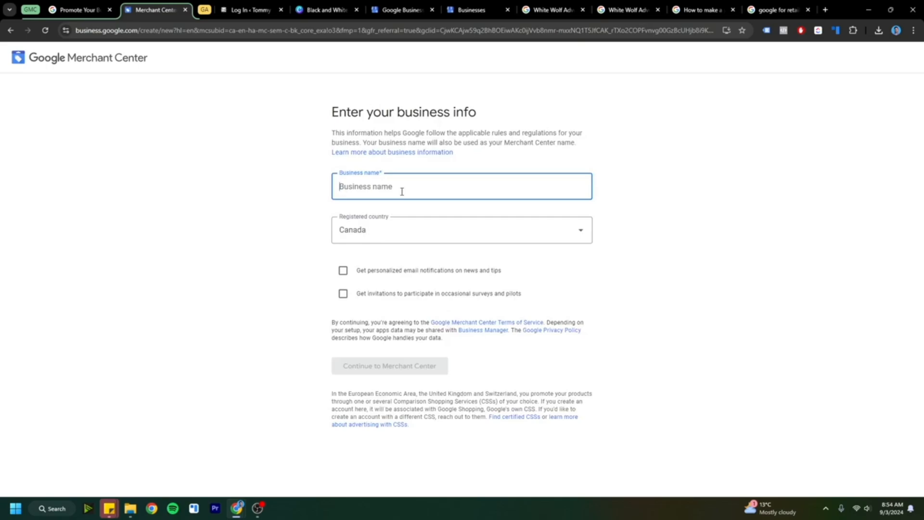
Create the Merchant Center account with business name 'Tommy Enterprises' and country Canada
type("Tommy Enterprises")
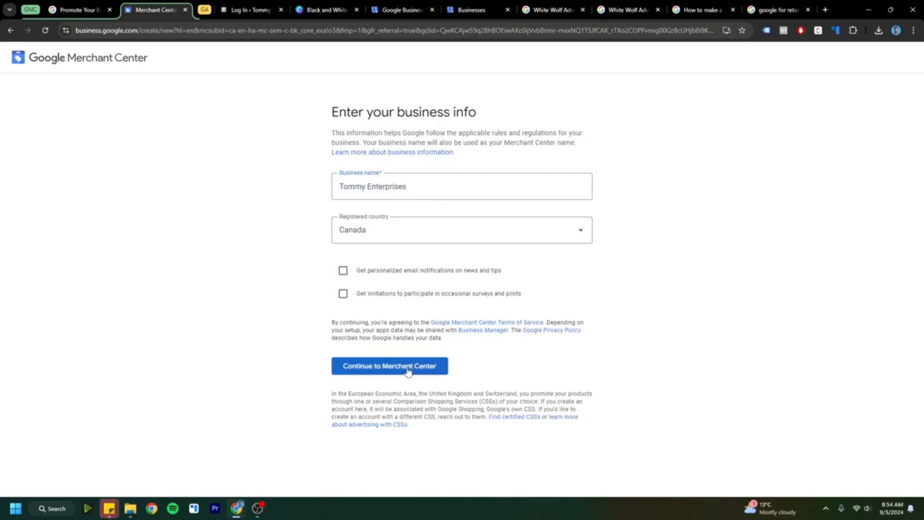
left_click(389, 366)
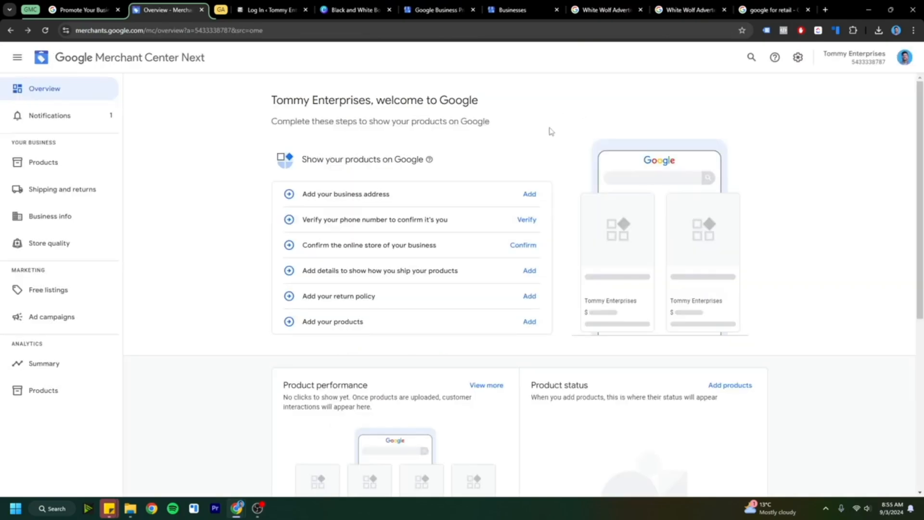
mouse_move(514, 289)
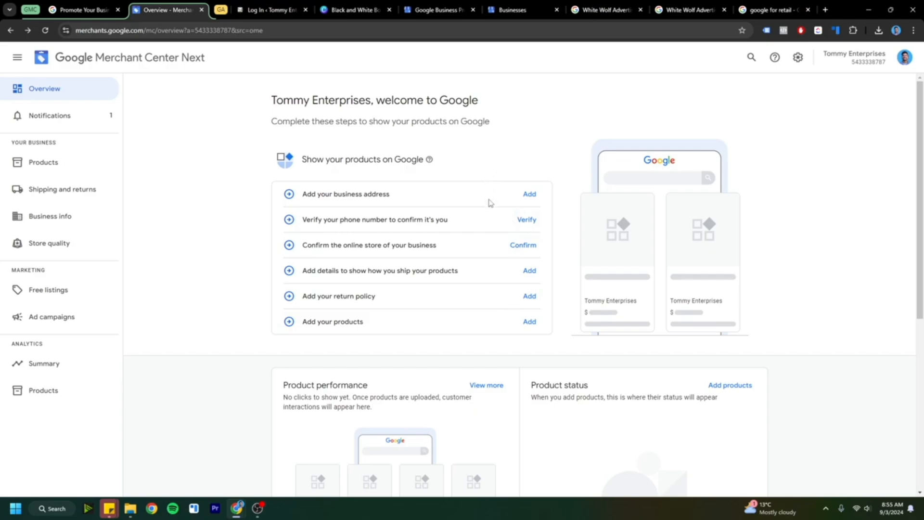
mouse_move(523, 219)
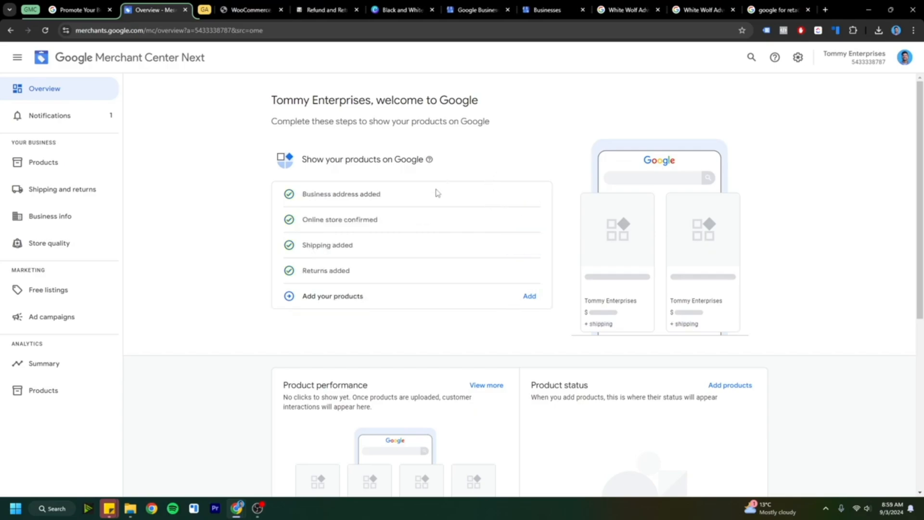
mouse_move(345, 210)
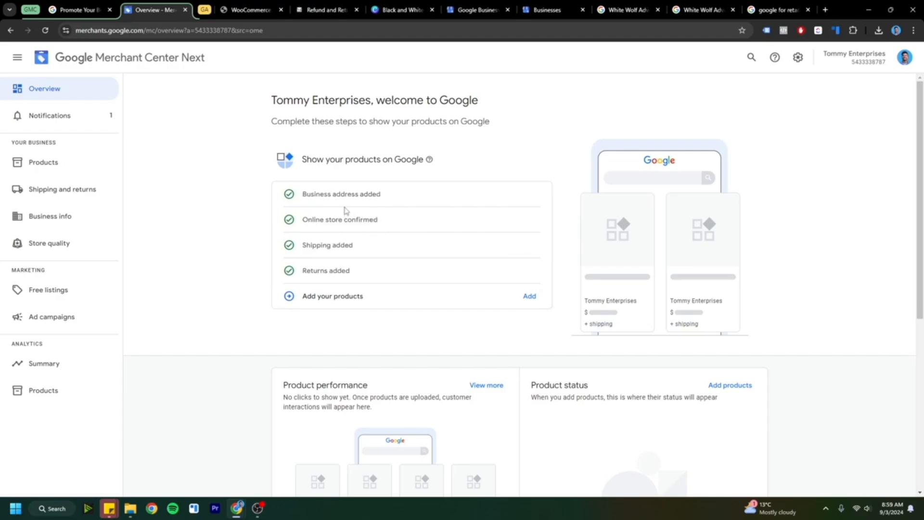
Review the completed address, online store, shipping and returns steps on the Overview checklist
double_click(341, 193)
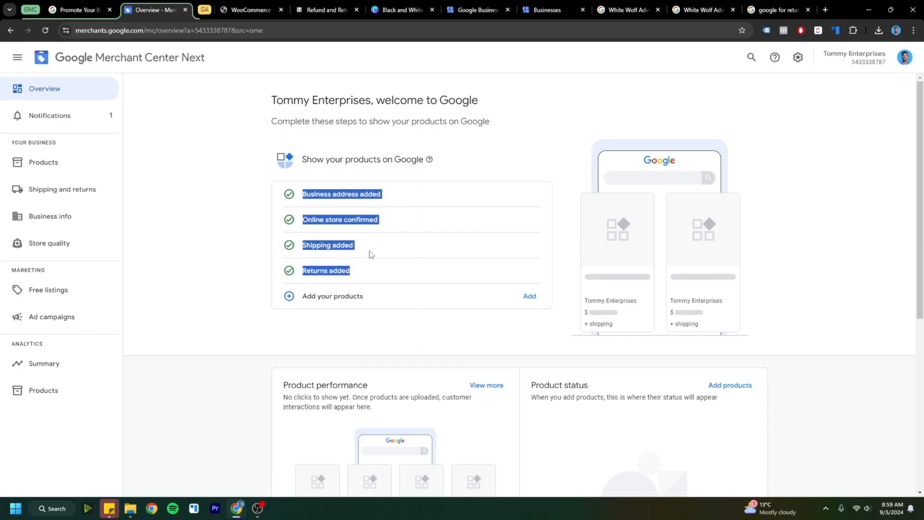
left_click(203, 114)
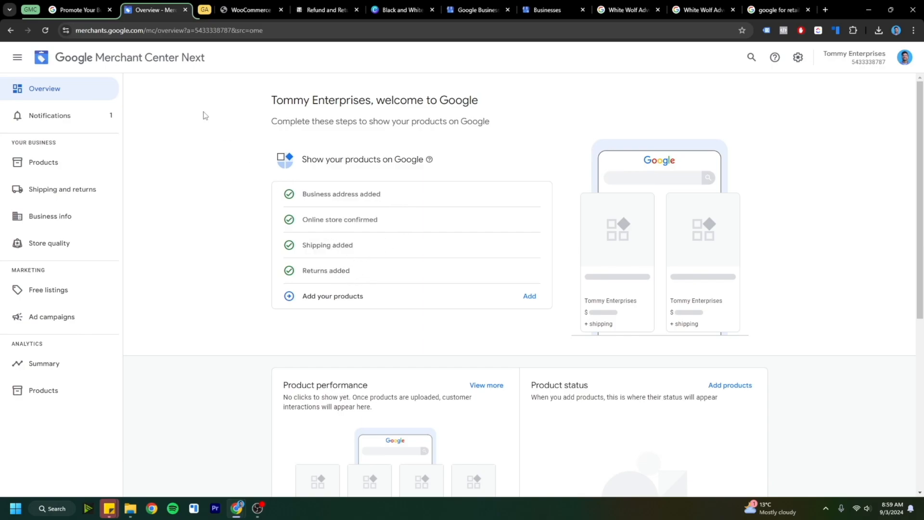
mouse_move(353, 293)
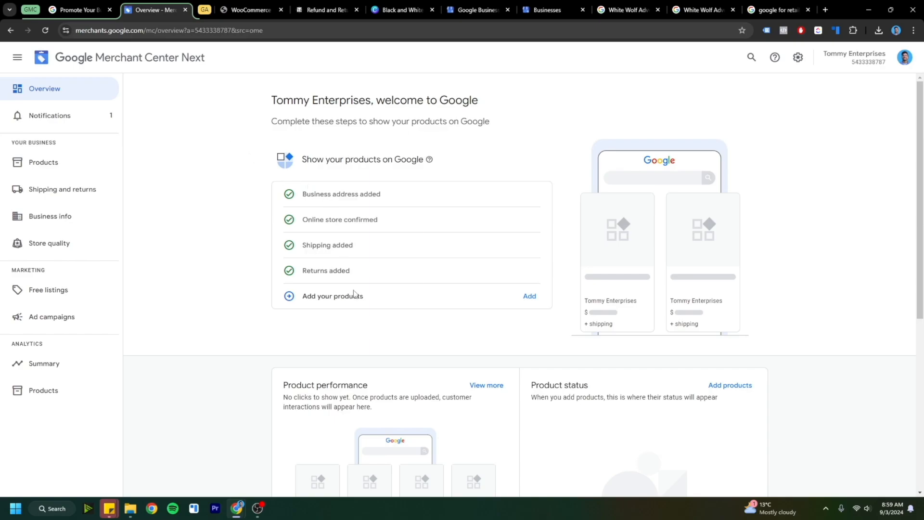
Start adding products, choose the from-a-file source and consult the file creation help page
left_click(529, 295)
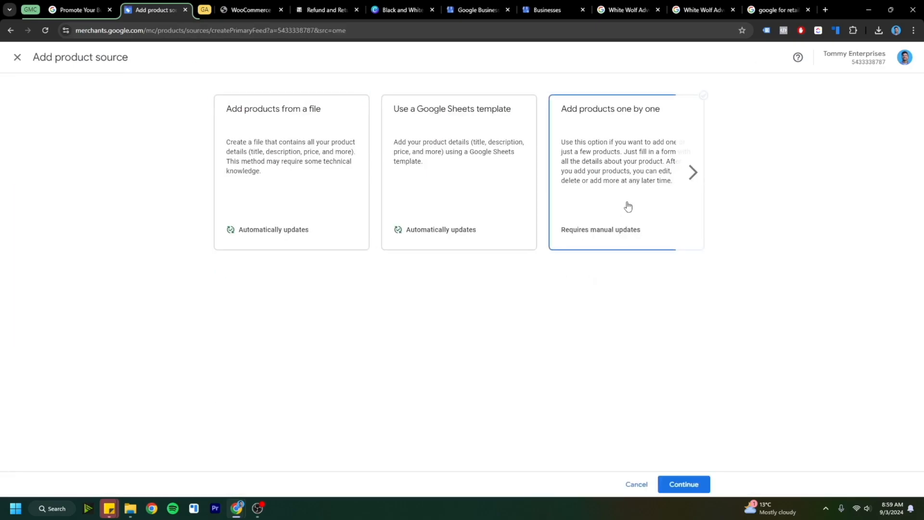
left_click(290, 172)
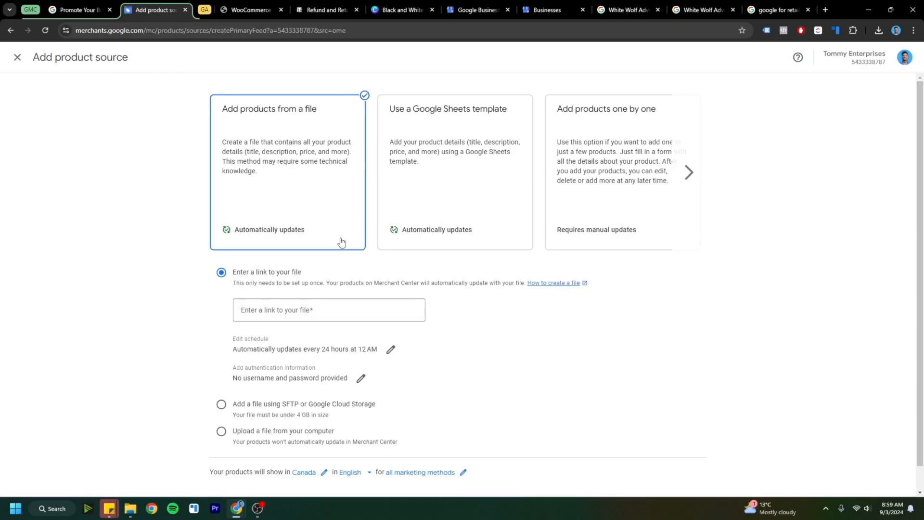
left_click(554, 283)
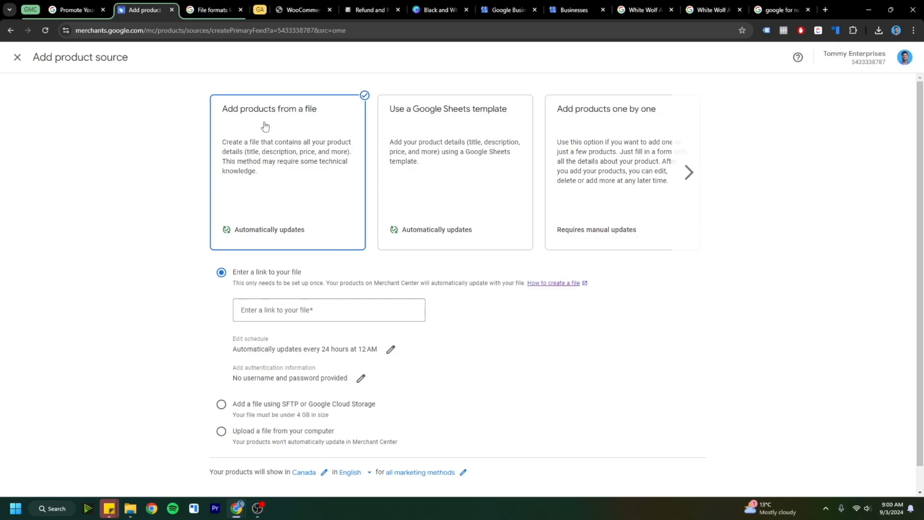
mouse_move(264, 66)
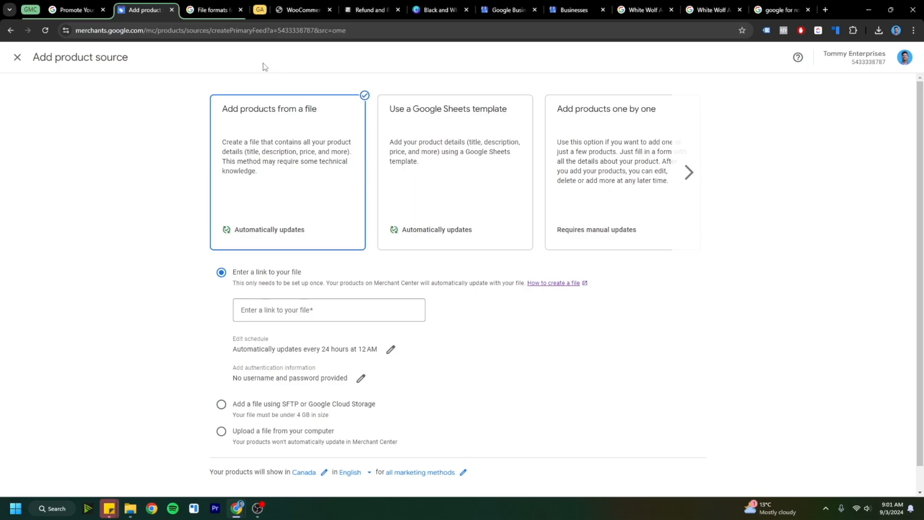
mouse_move(439, 148)
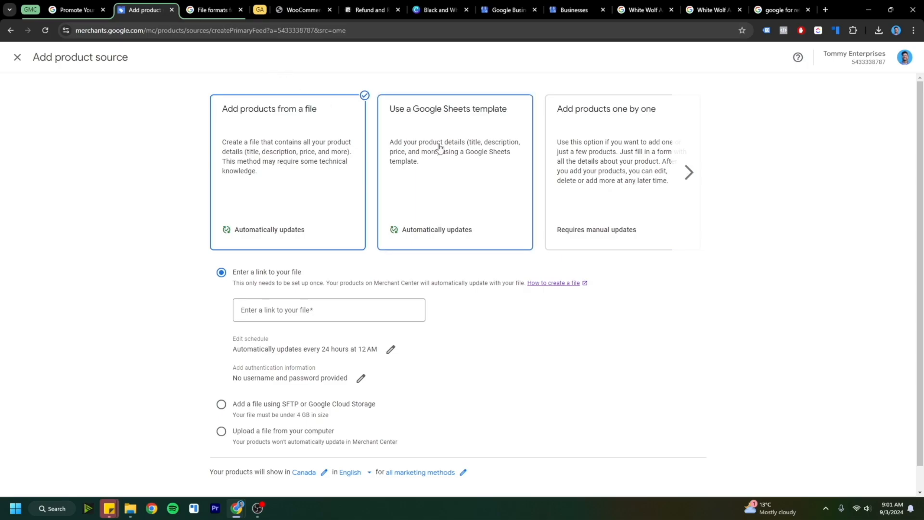
Choose the Google Sheets template, grant Sheets access and review the generated feed spreadsheet
left_click(454, 171)
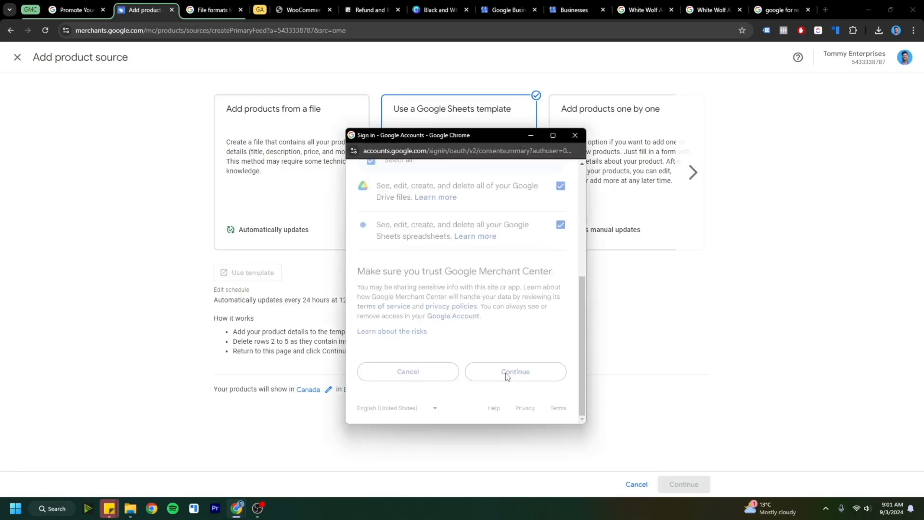
left_click(514, 371)
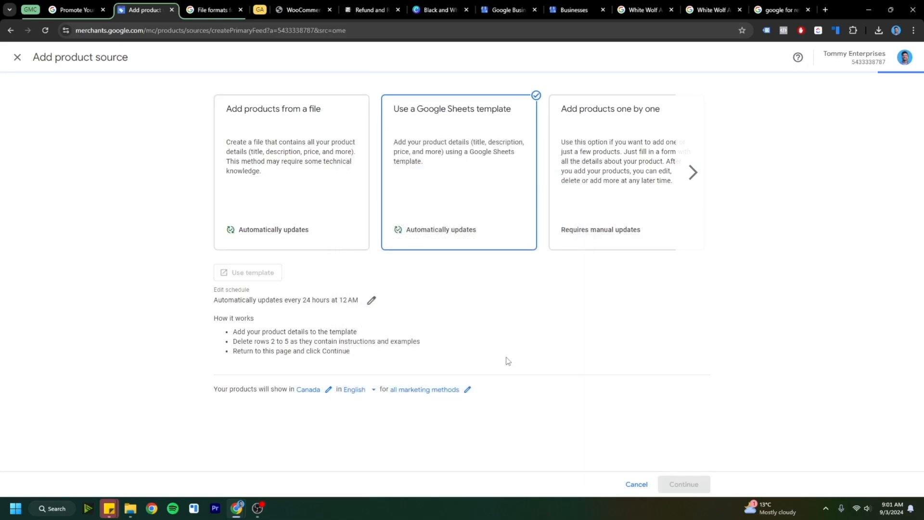
mouse_move(476, 374)
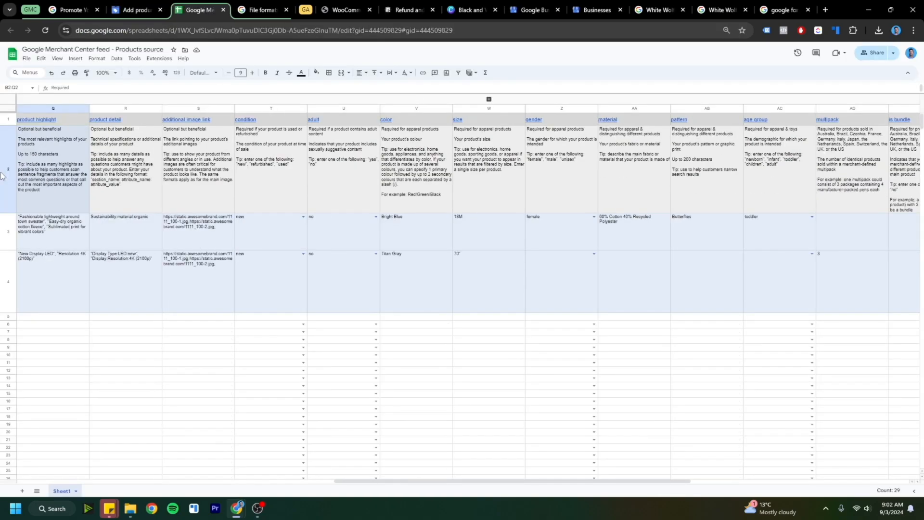
scroll("left", 3)
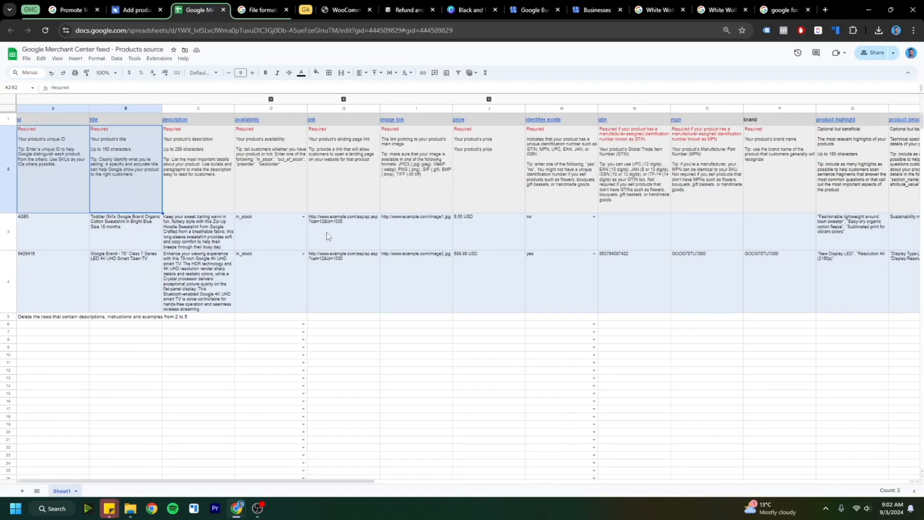
left_click(198, 170)
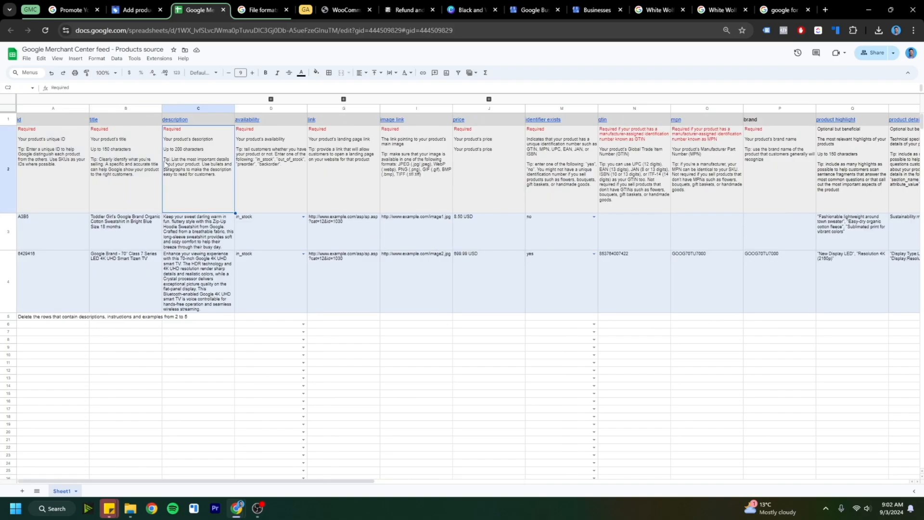
left_click(135, 9)
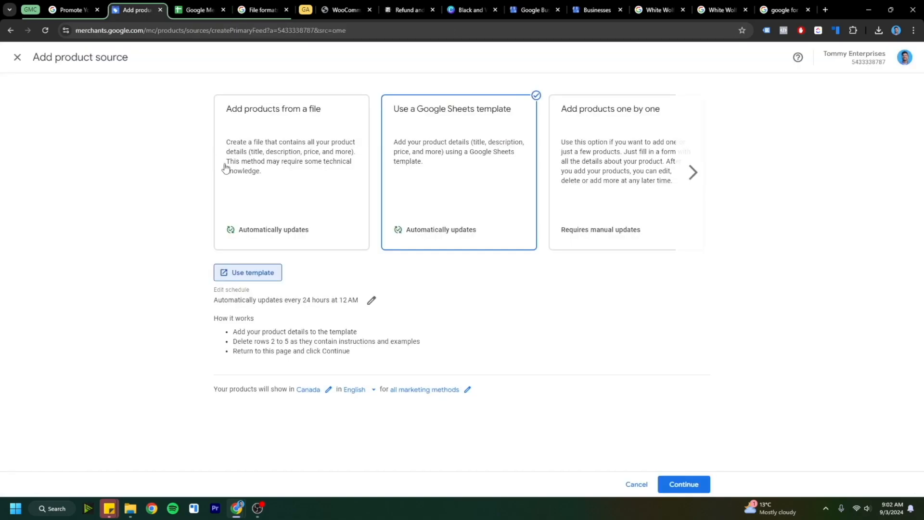
mouse_move(541, 273)
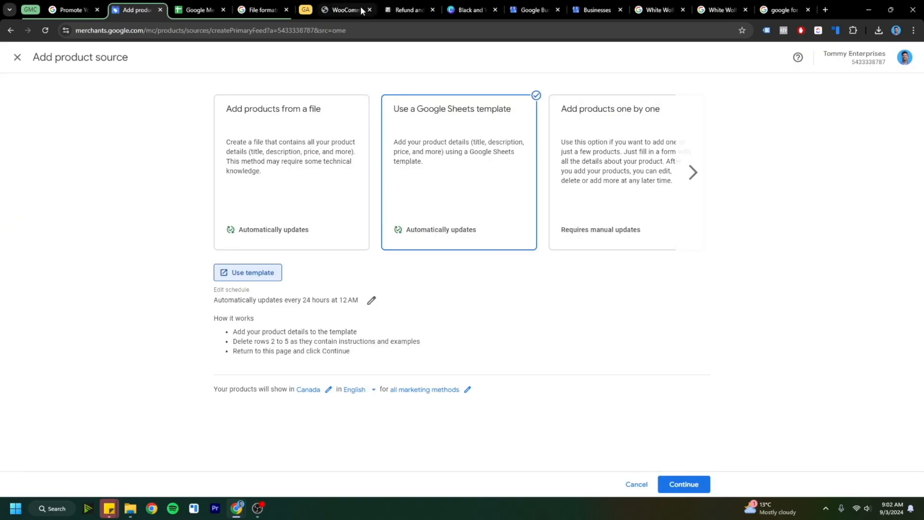
left_click(344, 9)
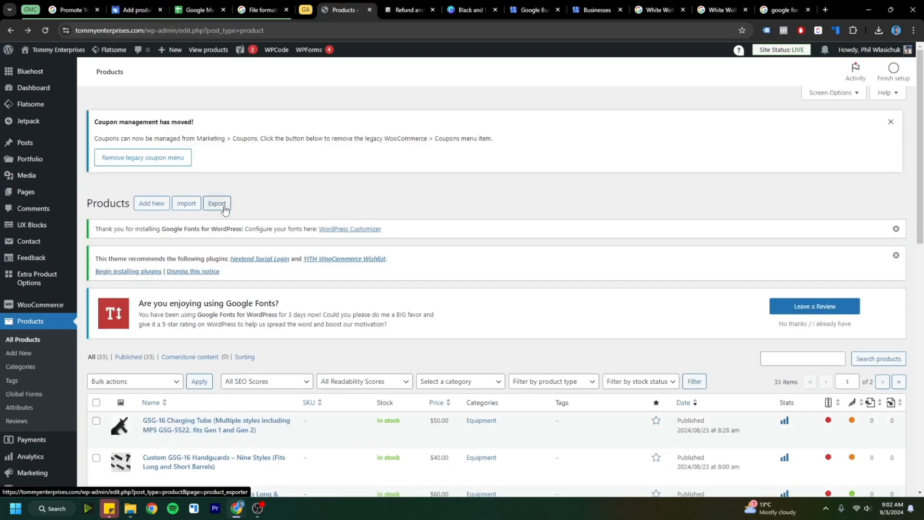
left_click(216, 203)
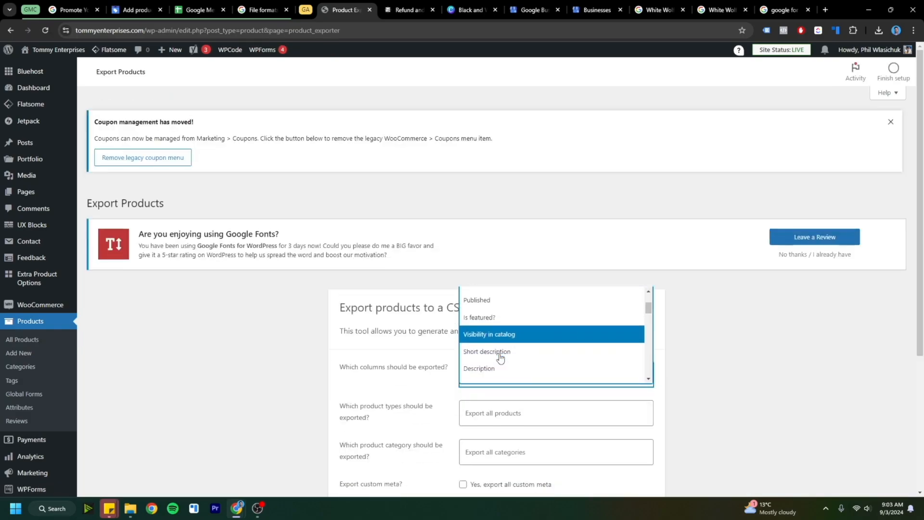
left_click(199, 9)
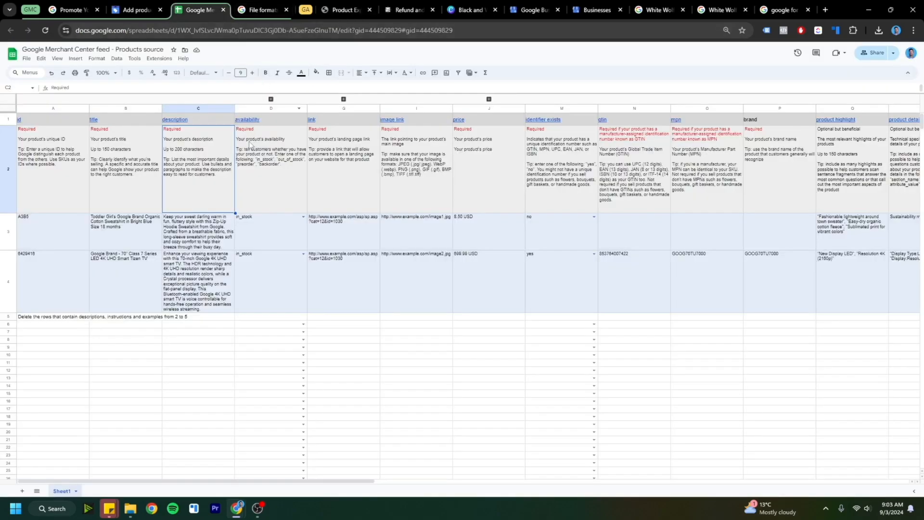
mouse_move(288, 211)
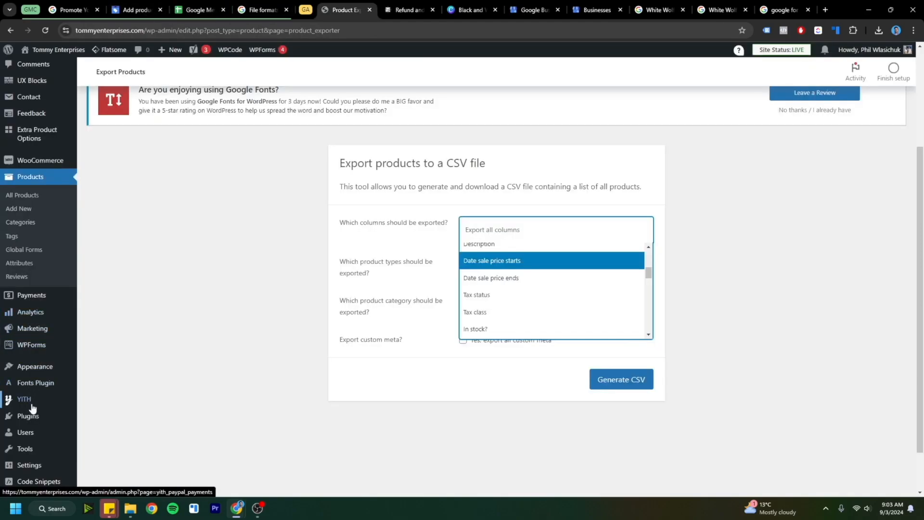
mouse_move(28, 415)
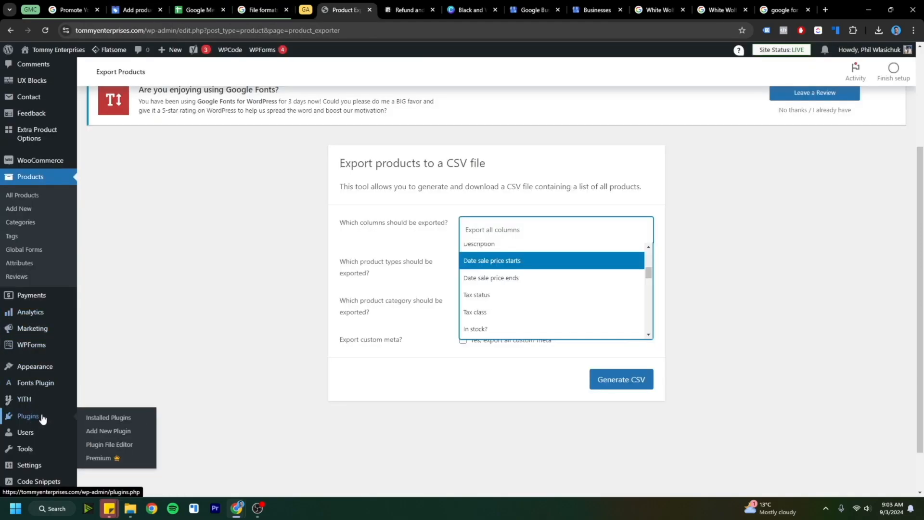
scroll("up", 3)
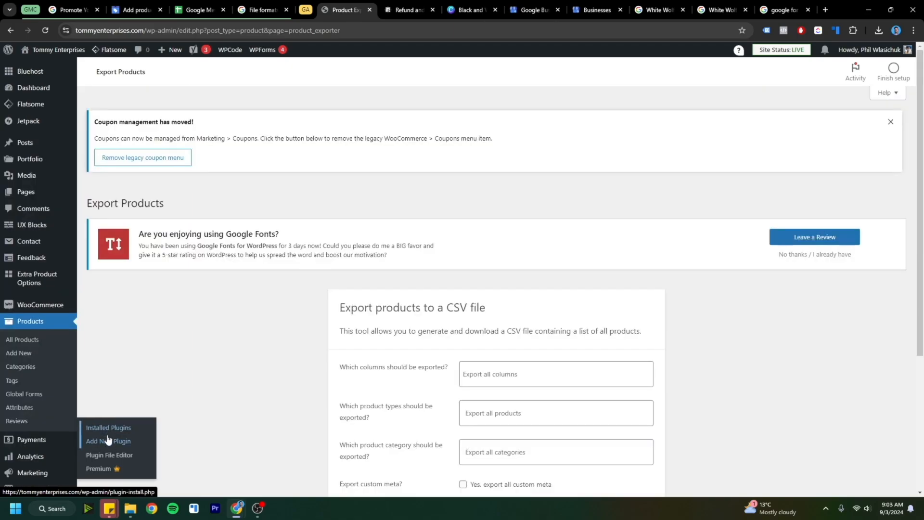
Search plugins for 'google merch' and enter the Google for WooCommerce setup wizard
left_click(108, 441)
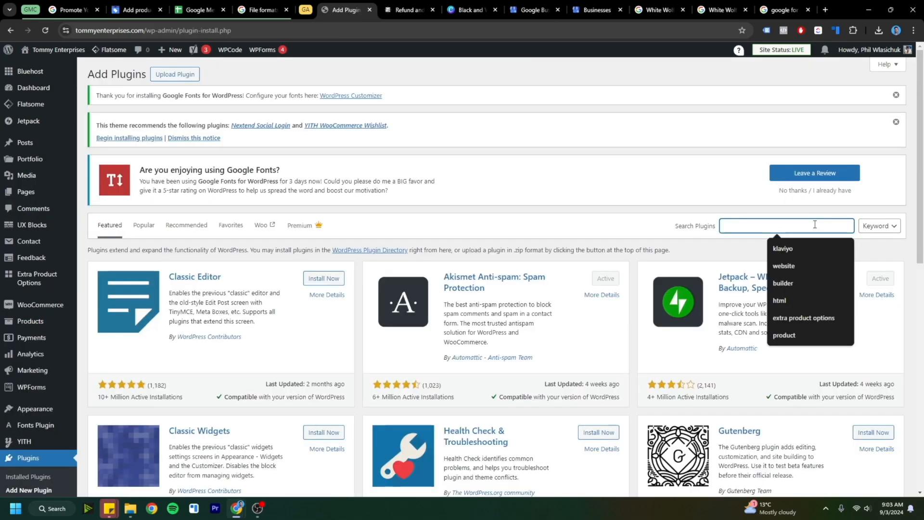
type("google merchant center")
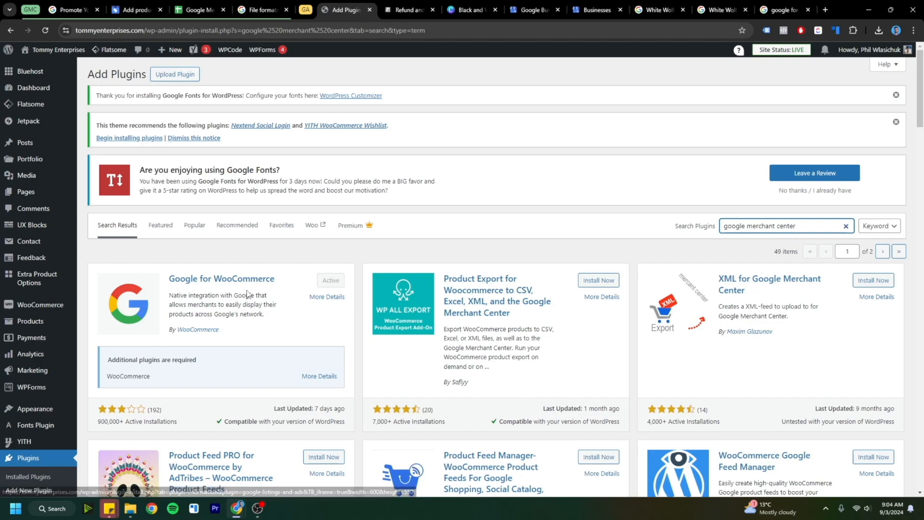
left_click(326, 296)
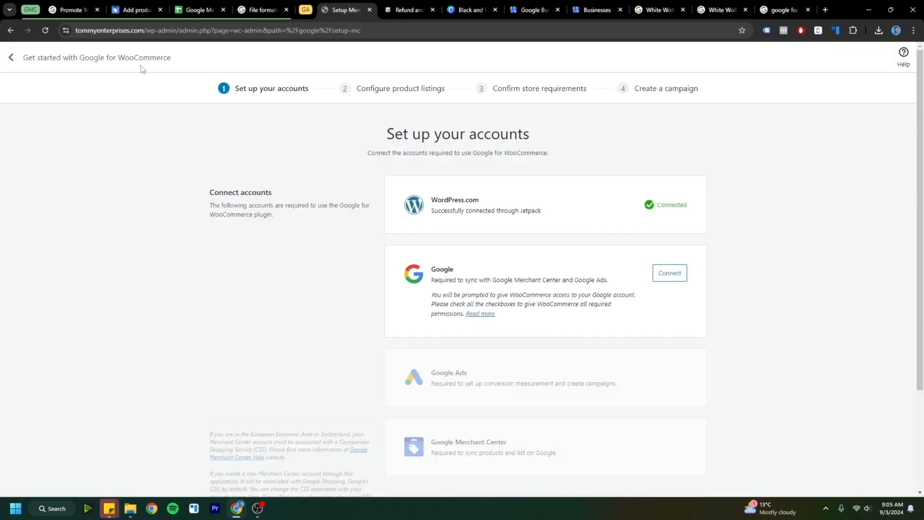
mouse_move(669, 272)
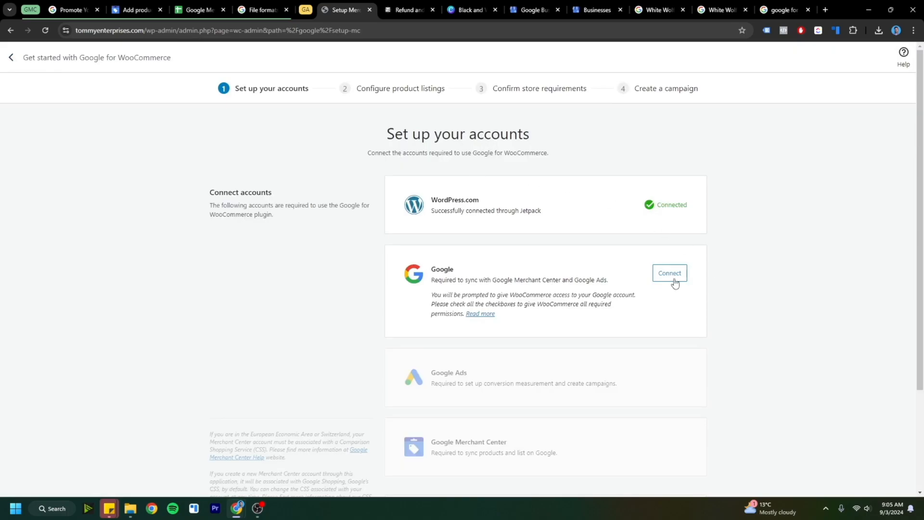
Connect the Google account and select the Tommy Enterprises Merchant Center account for linking
left_click(669, 273)
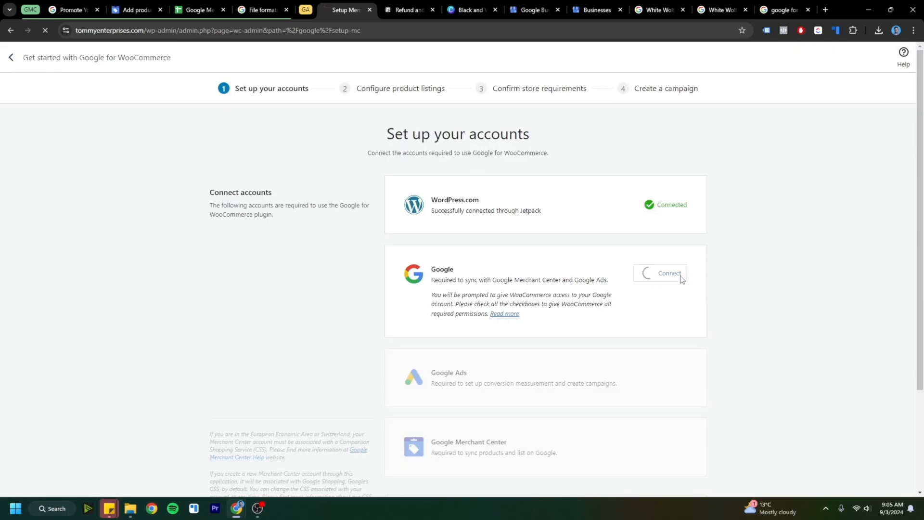
left_click(669, 273)
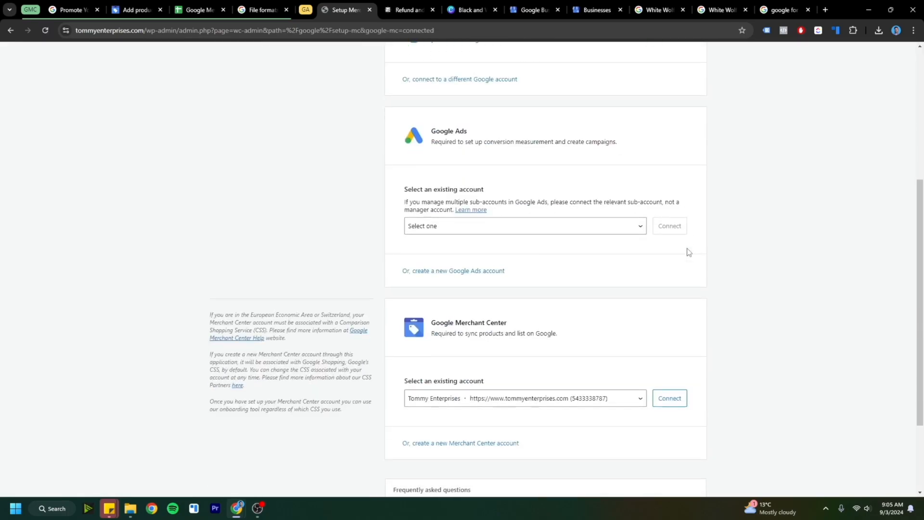
mouse_move(517, 335)
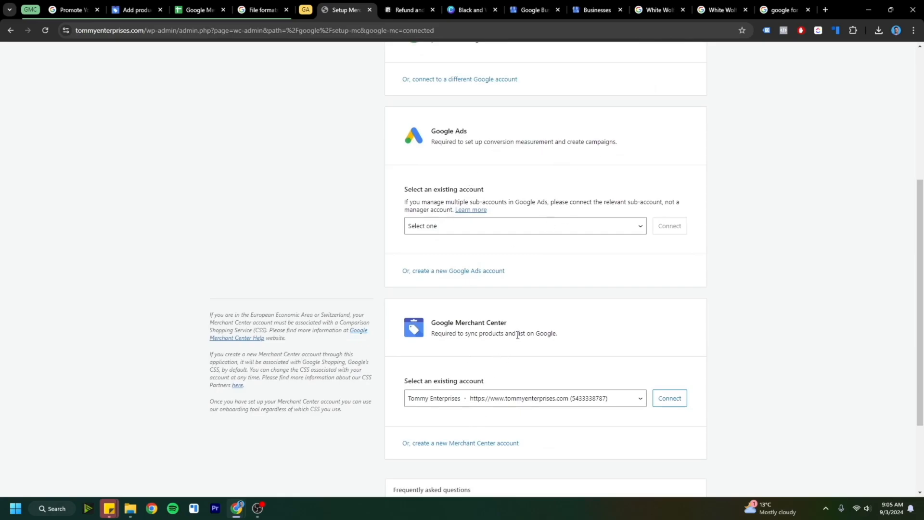
left_click(524, 397)
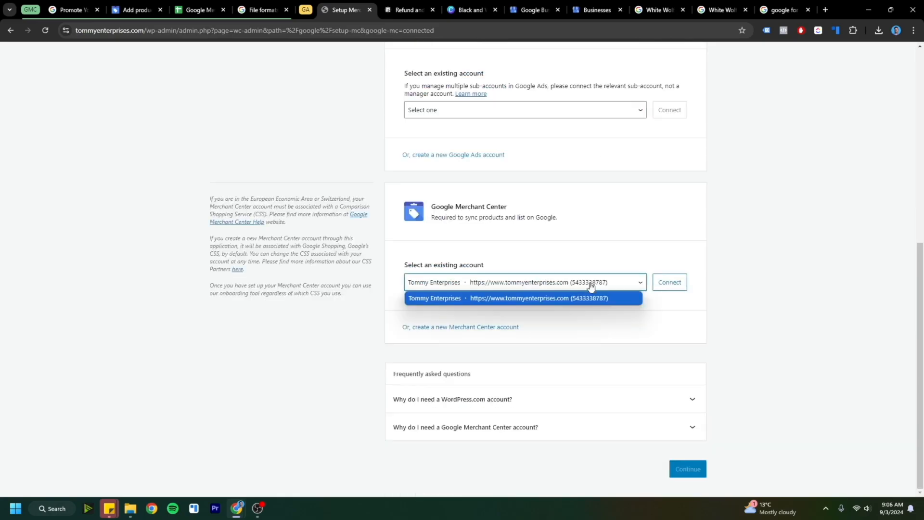
left_click(521, 298)
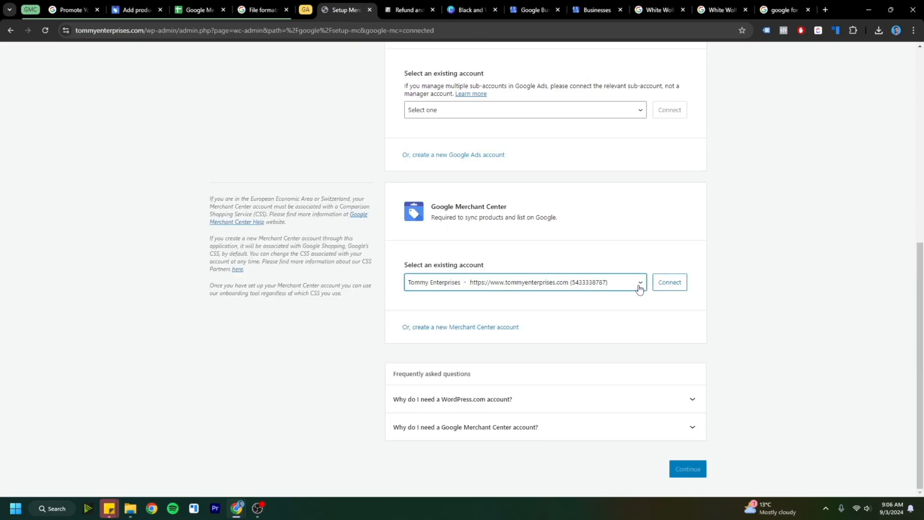
Connect the Merchant Center account and the Tommy Enterprises Google Ads account, then continue past account setup
left_click(669, 282)
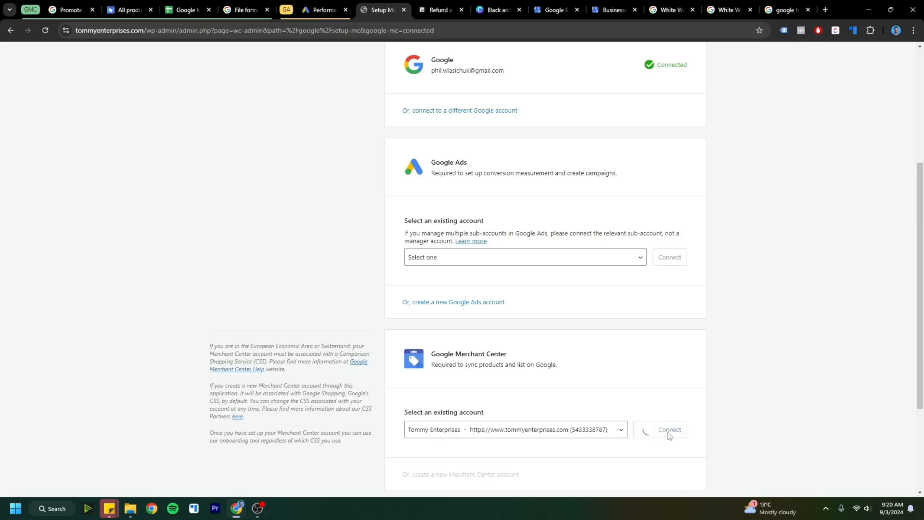
left_click(668, 430)
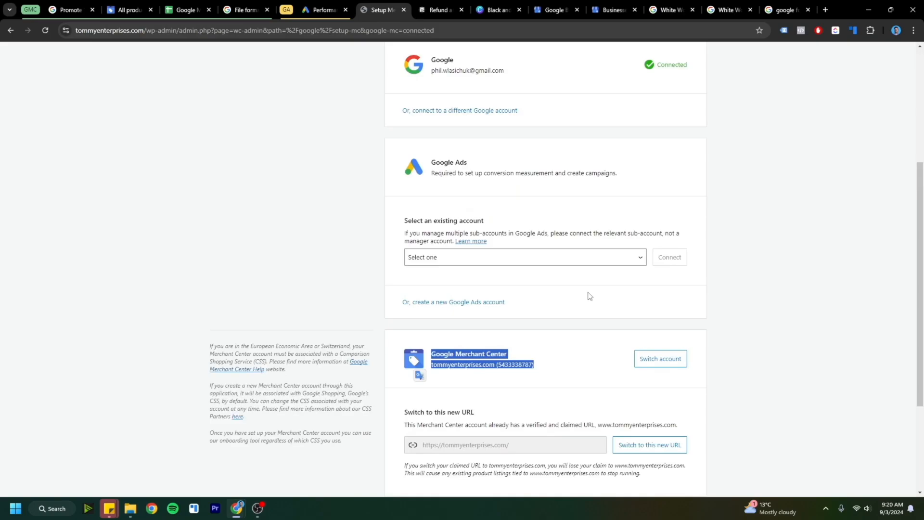
left_click(524, 256)
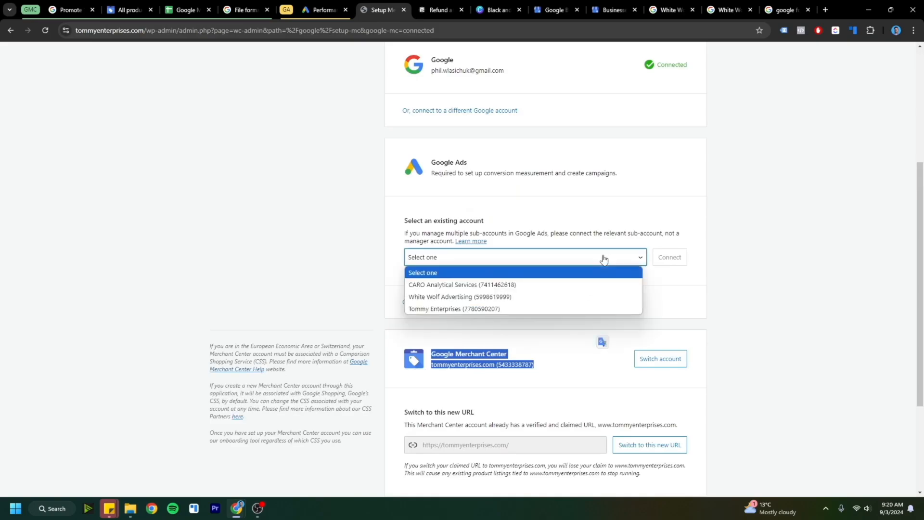
left_click(453, 308)
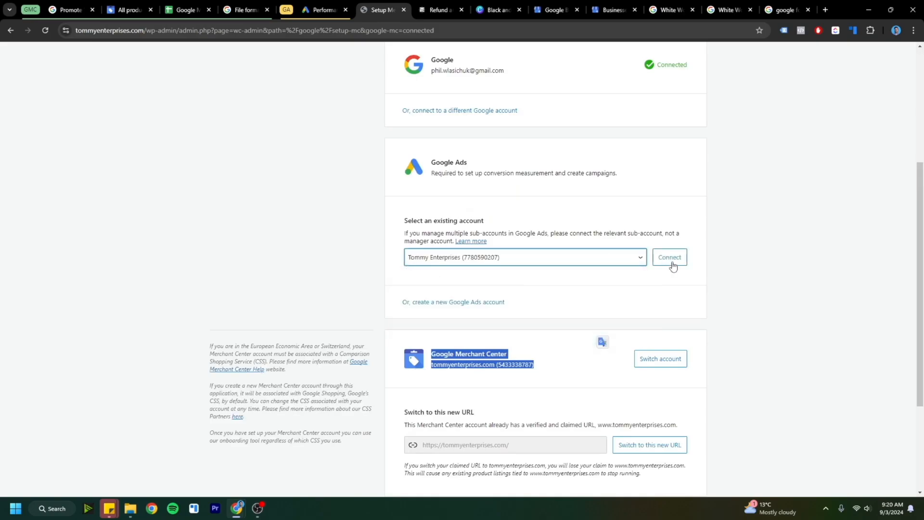
left_click(670, 257)
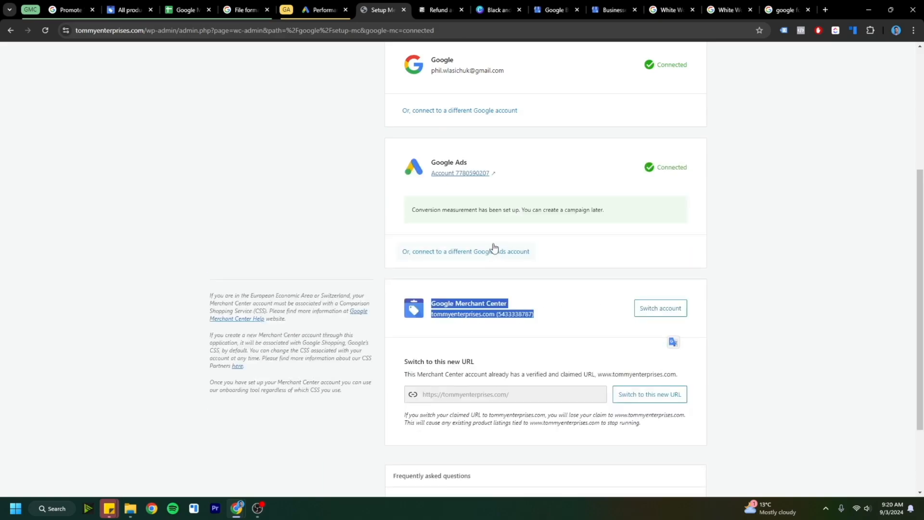
scroll("down", 3)
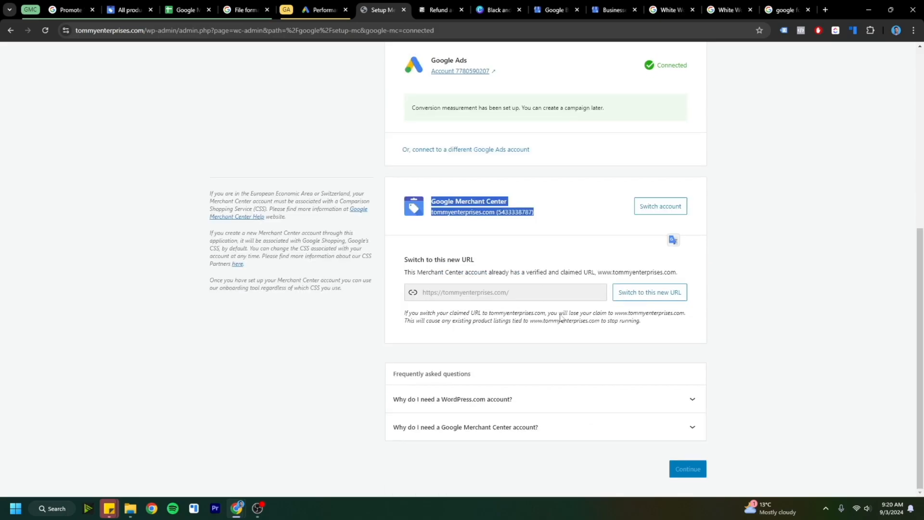
left_click(687, 469)
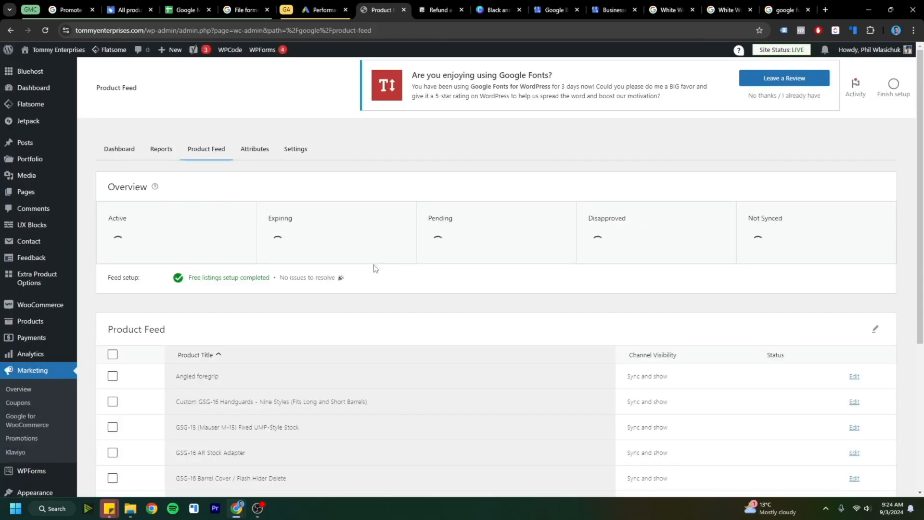
Check the attribute mapping page and file formats help, then view the Product Feed showing 33 unsynced products
scroll("down", 3)
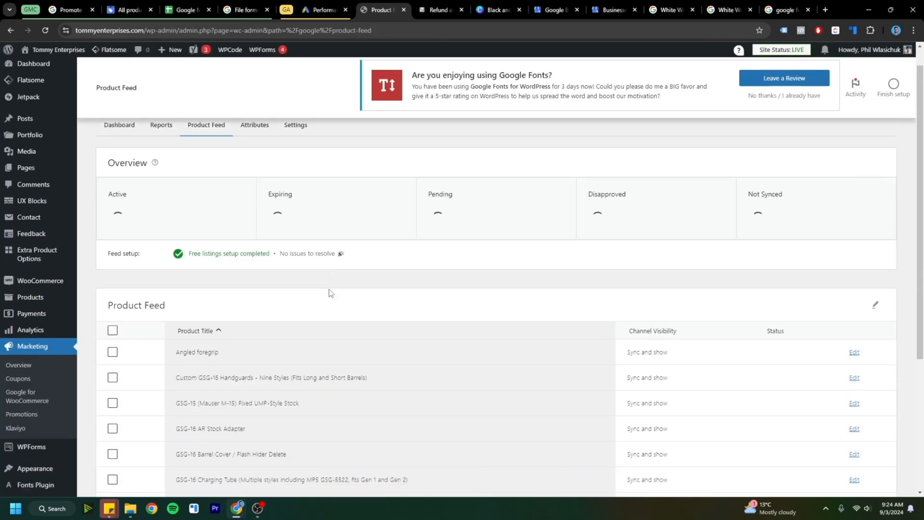
scroll("down", 3)
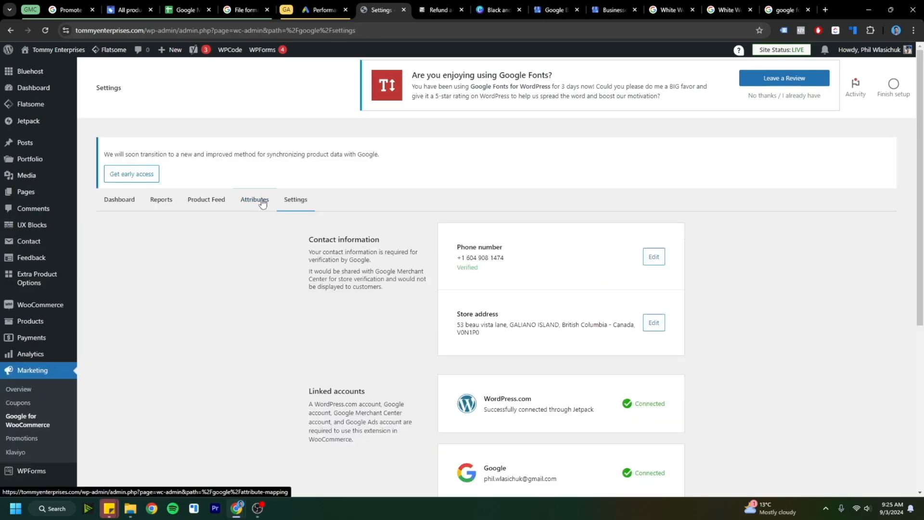
left_click(255, 199)
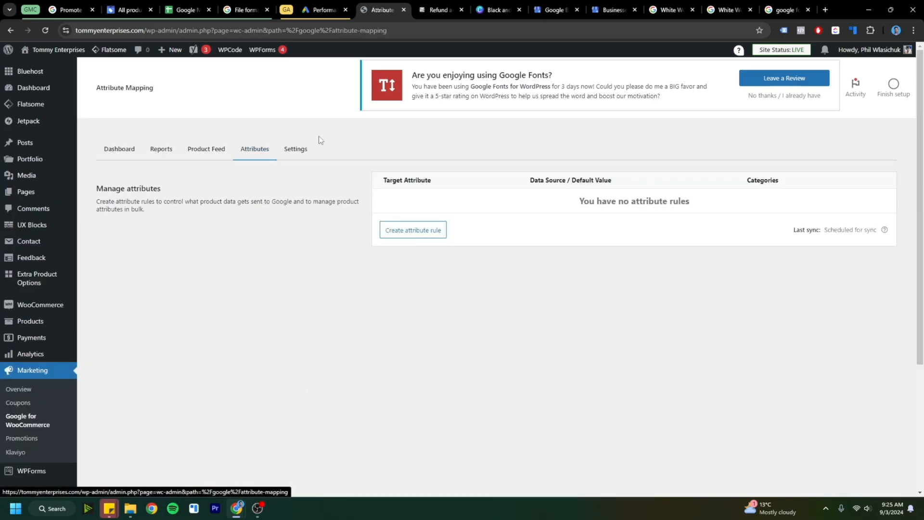
left_click(243, 10)
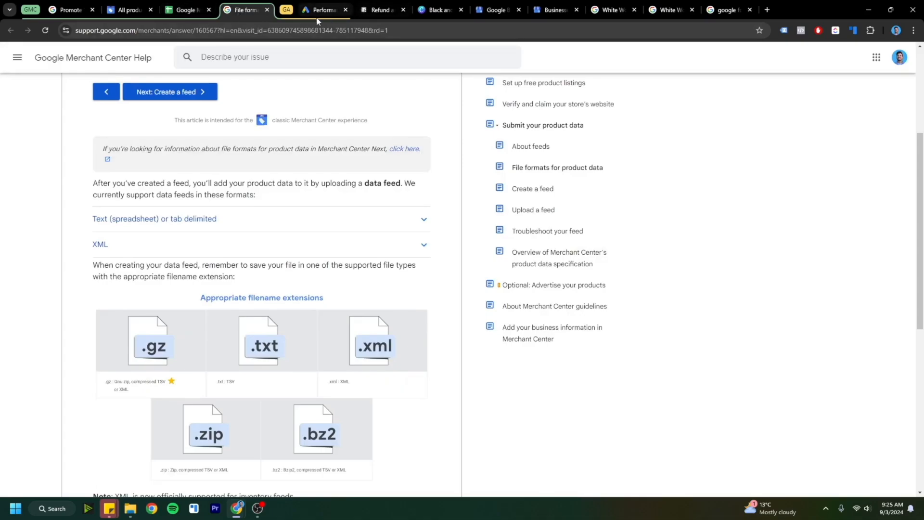
left_click(409, 10)
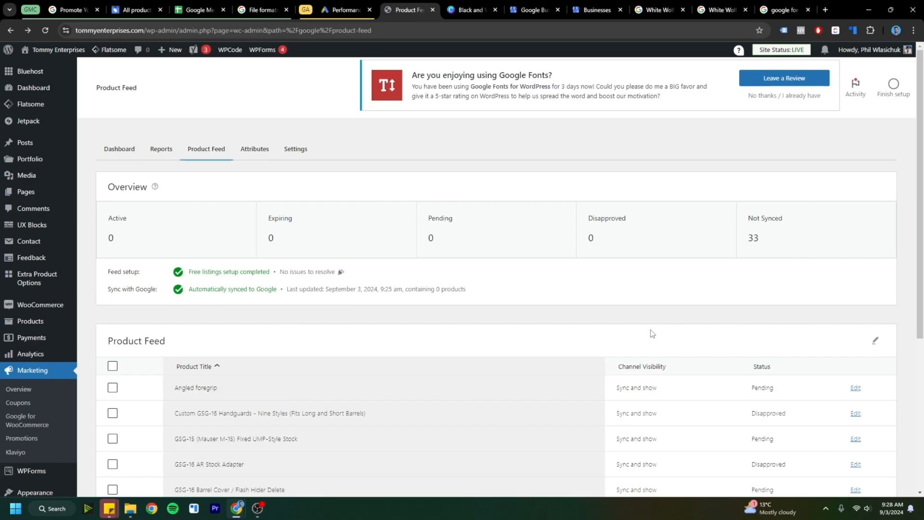
Browse the Merchant Center All products list of synced items marked Not approved or Under review
left_click(135, 10)
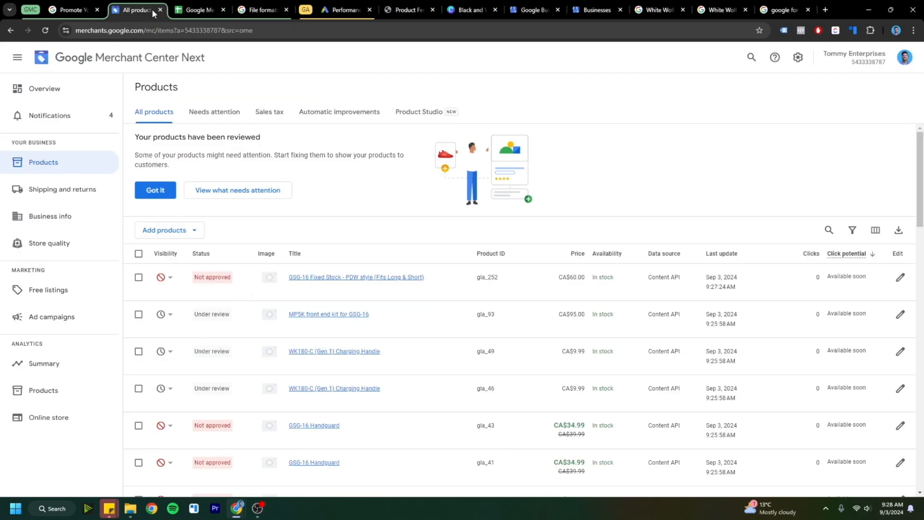
scroll("down", 3)
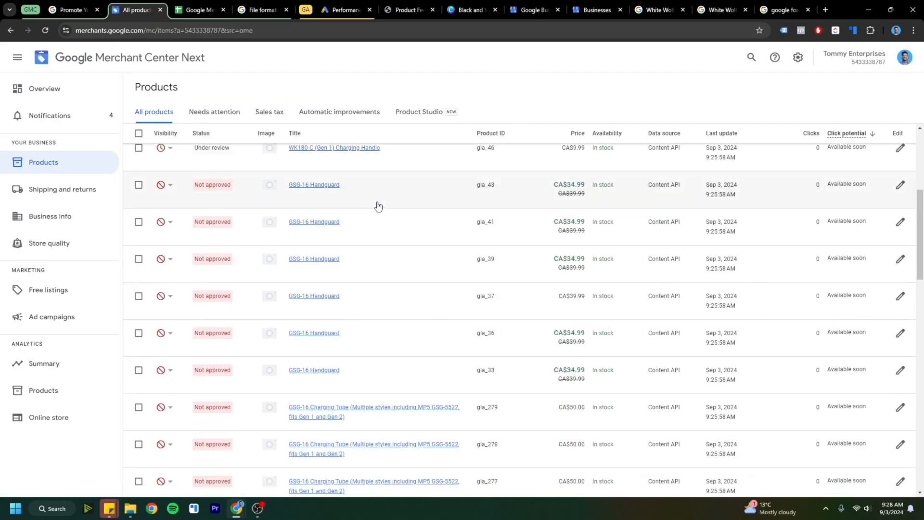
scroll("down", 3)
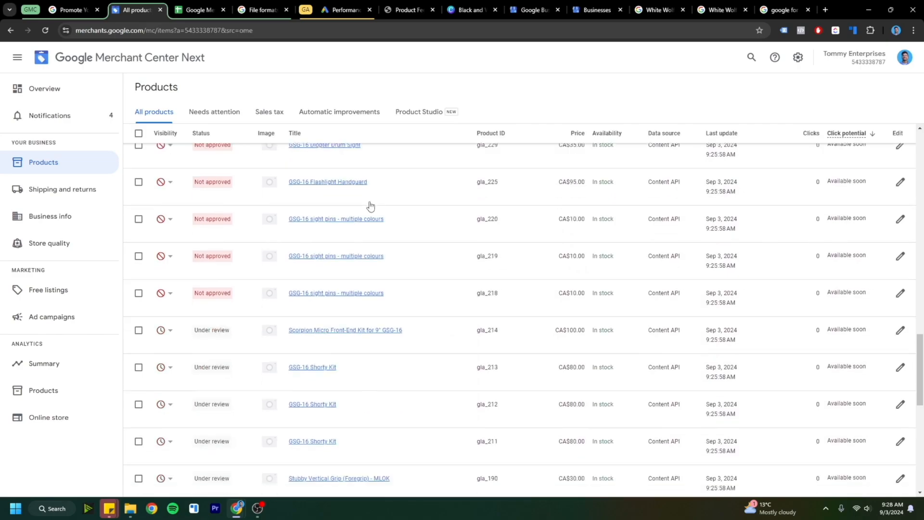
scroll("down", 3)
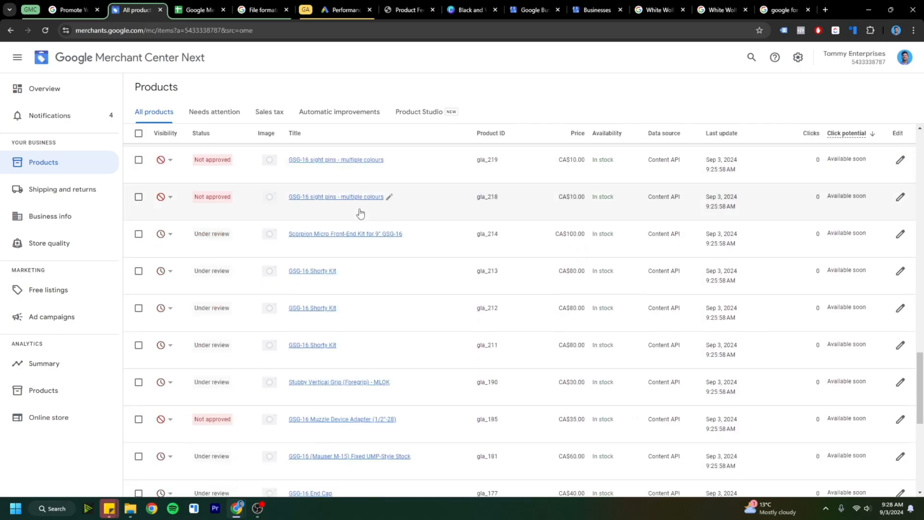
mouse_move(357, 219)
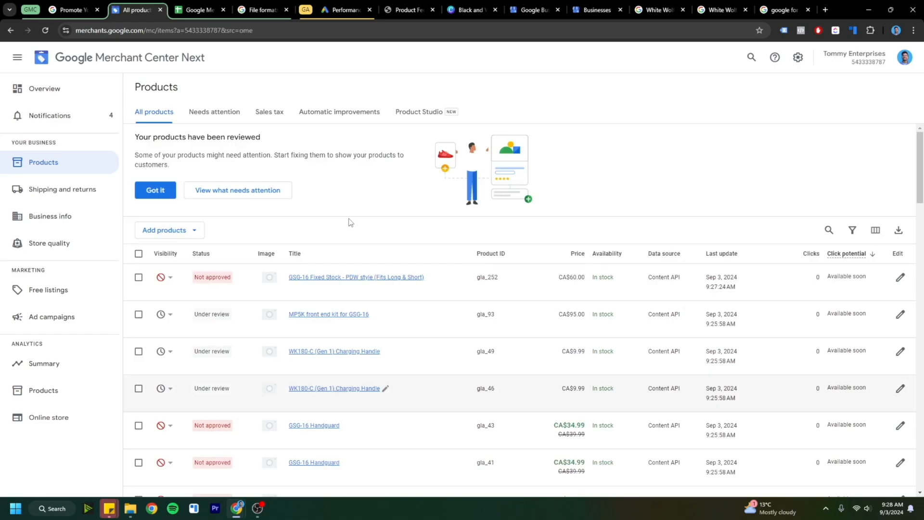
left_click(899, 278)
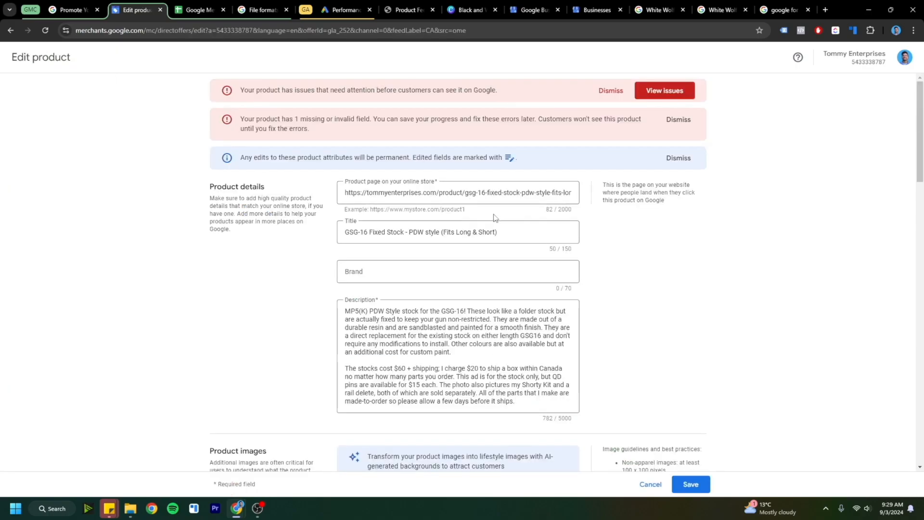
mouse_move(338, 154)
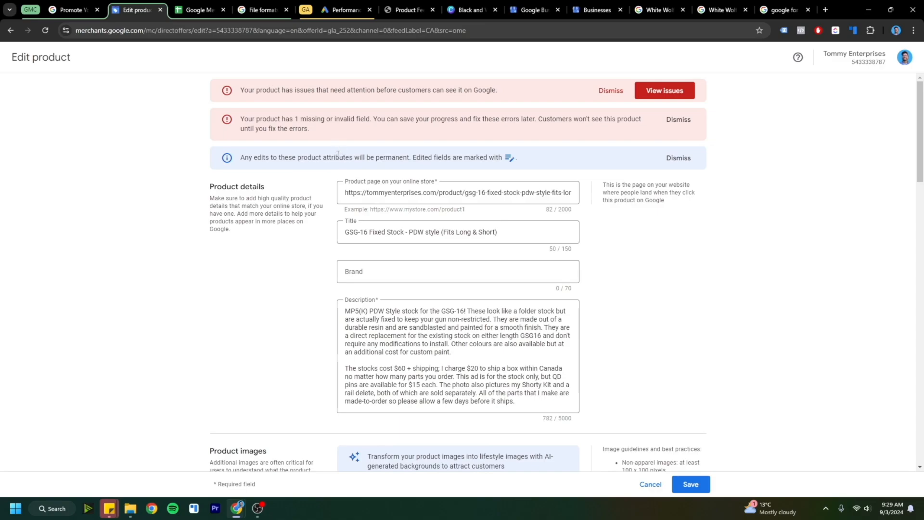
scroll("down", 3)
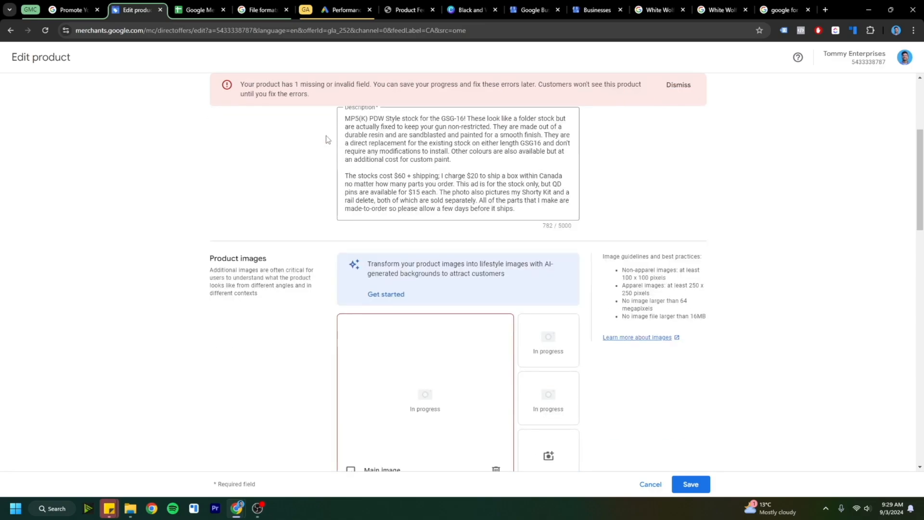
scroll("down", 3)
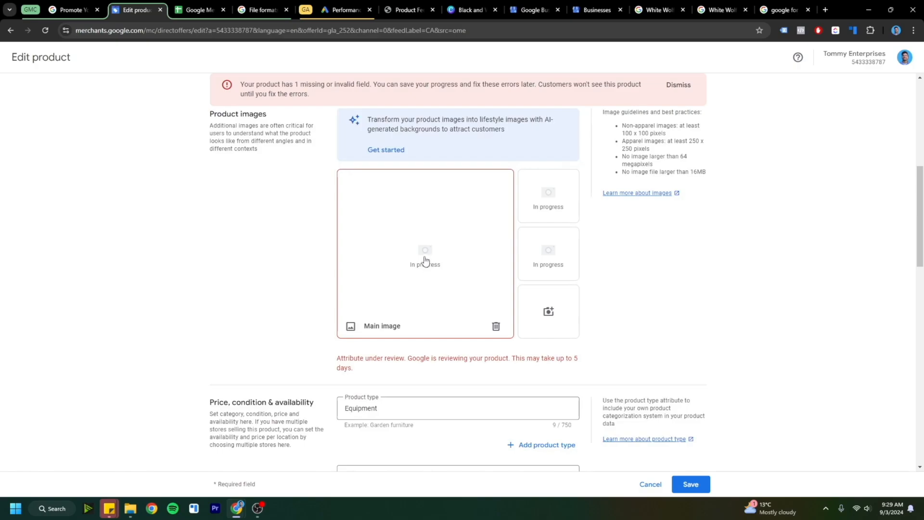
mouse_move(428, 261)
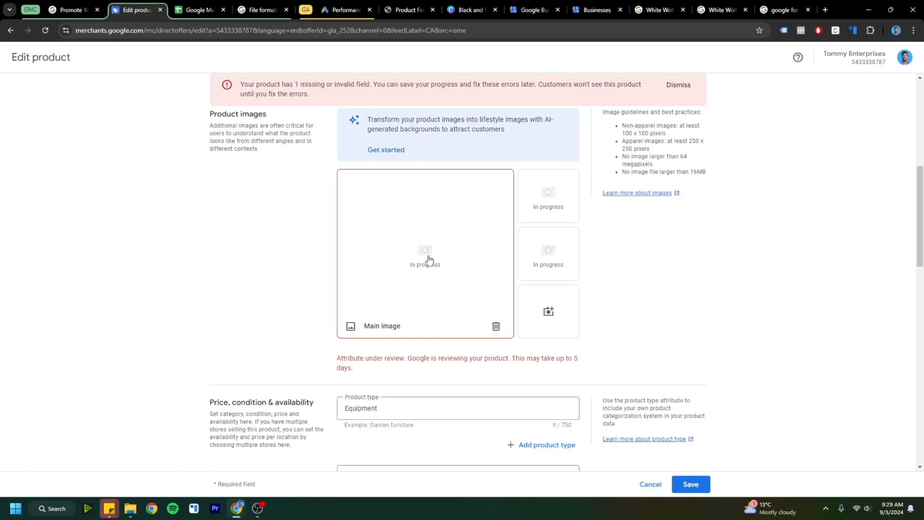
mouse_move(425, 245)
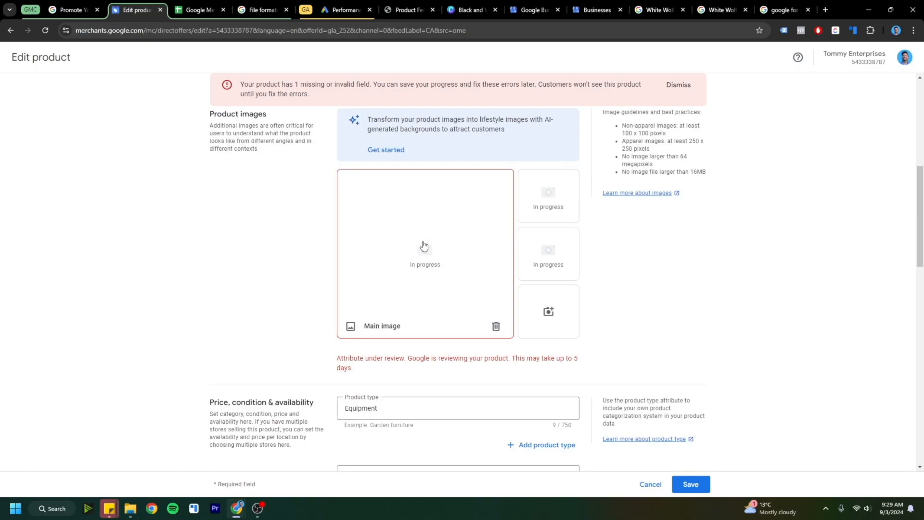
left_click(651, 484)
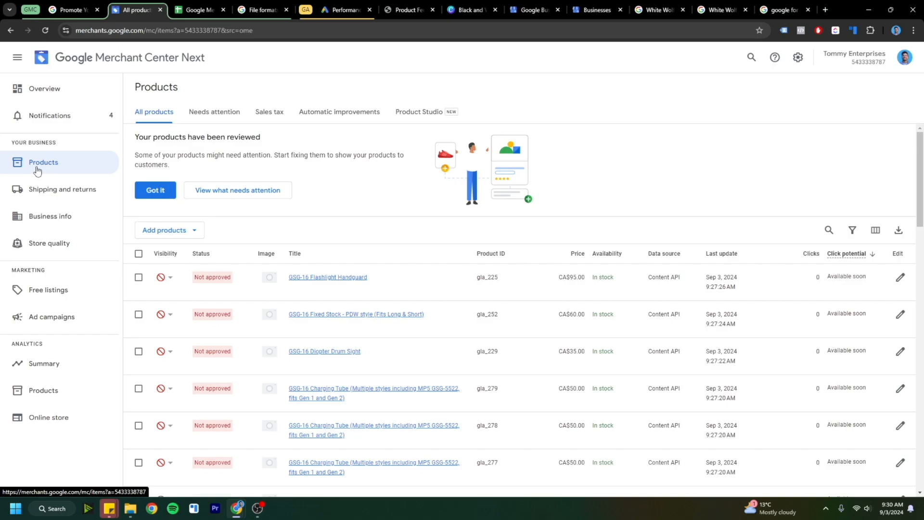
left_click(716, 9)
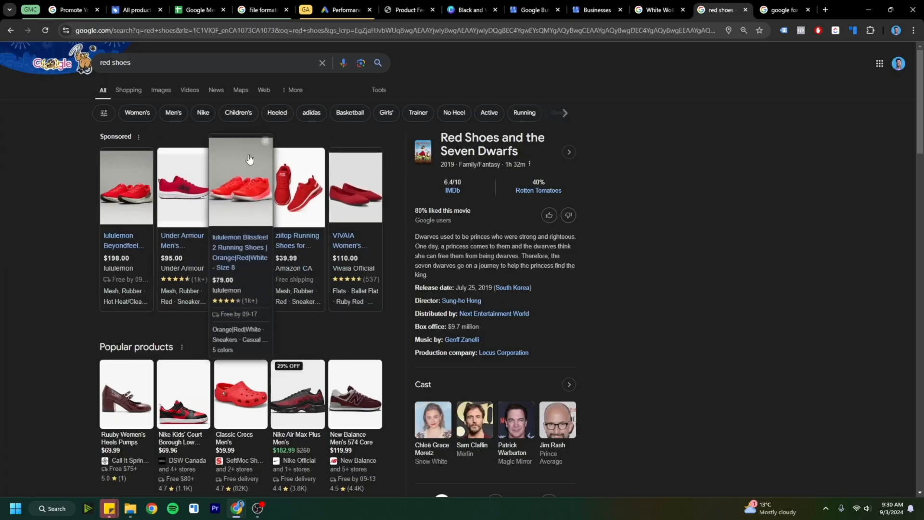
mouse_move(128, 99)
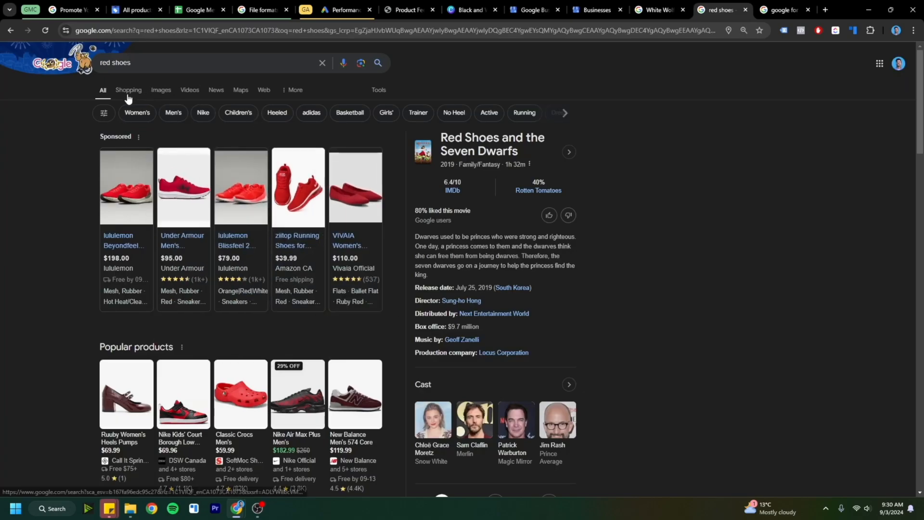
Browse Shopping results and sponsored listings for red shoes, then return to the Merchant Center Overview
left_click(128, 90)
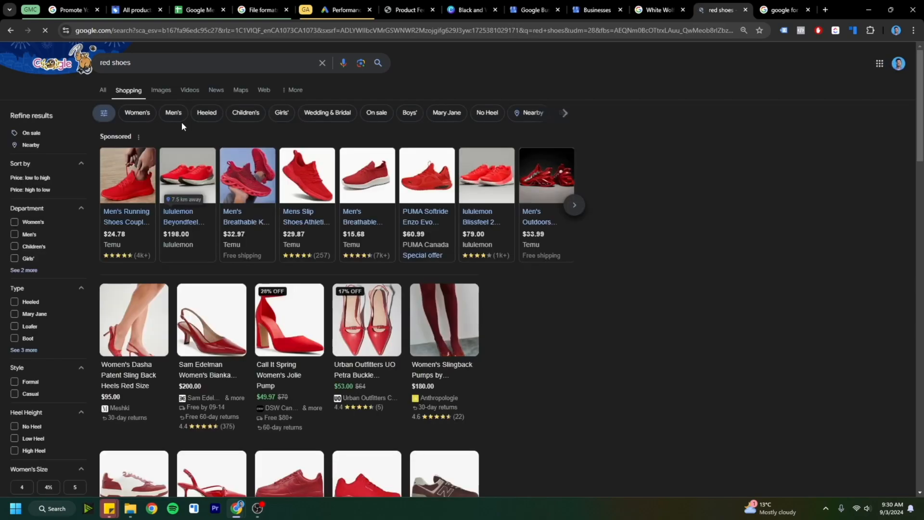
left_click(572, 204)
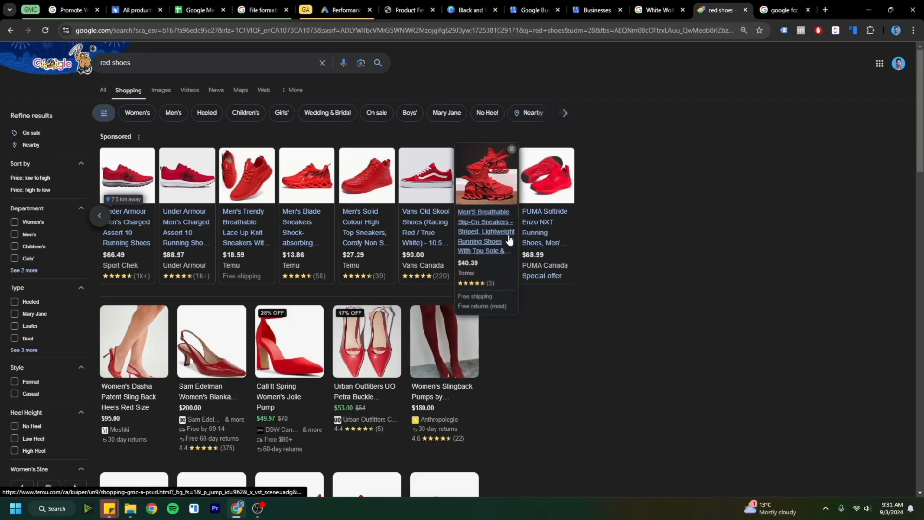
scroll("down", 3)
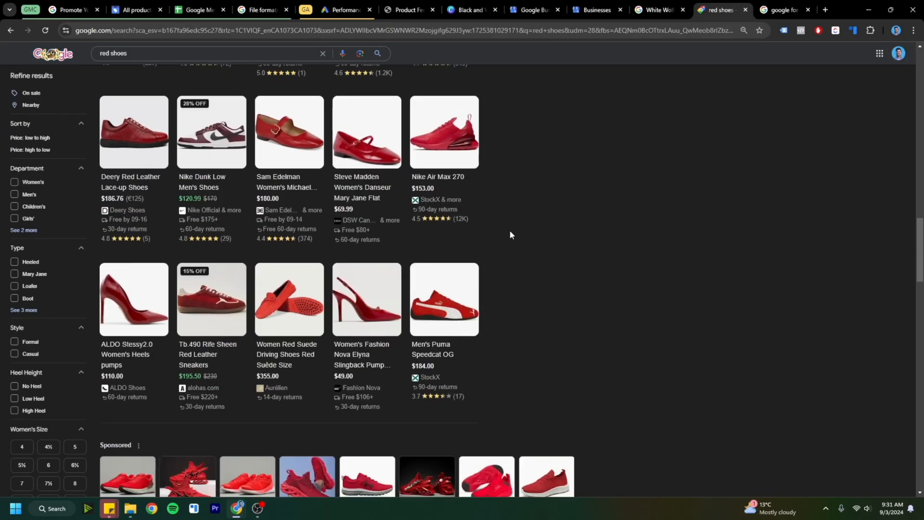
left_click(142, 9)
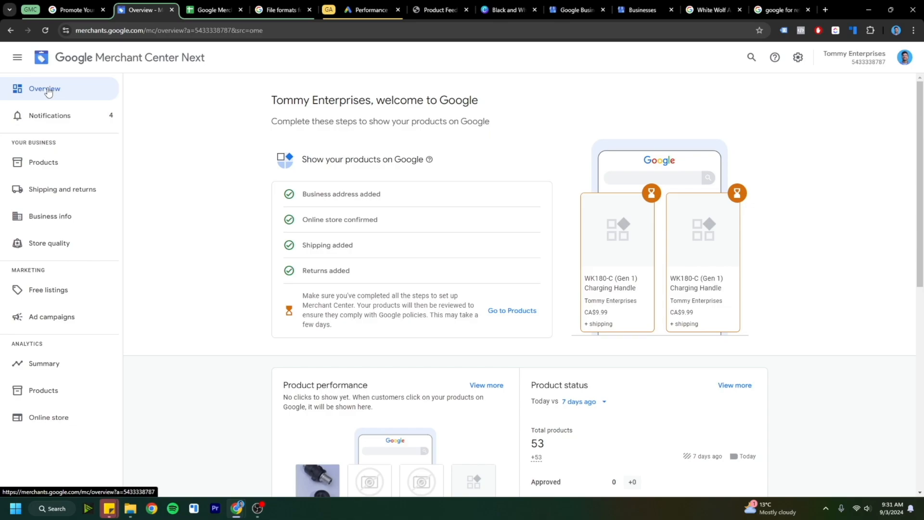
mouse_move(504, 197)
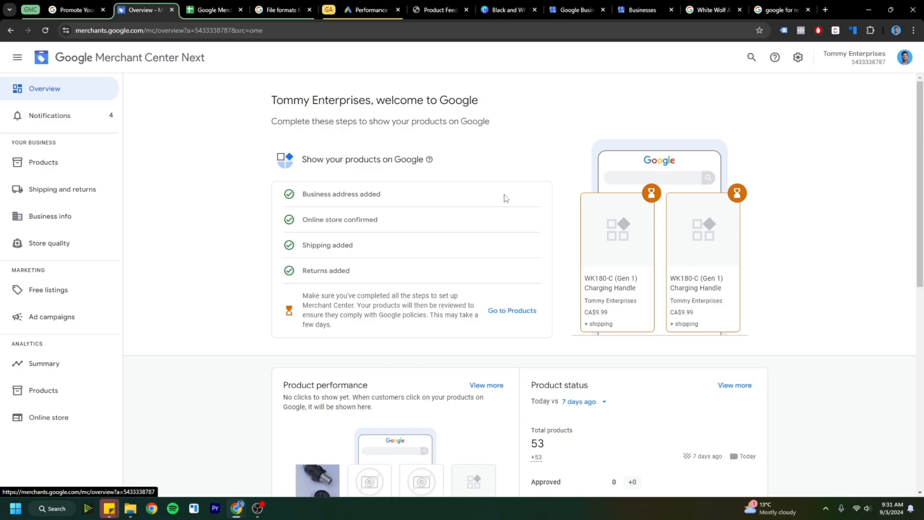